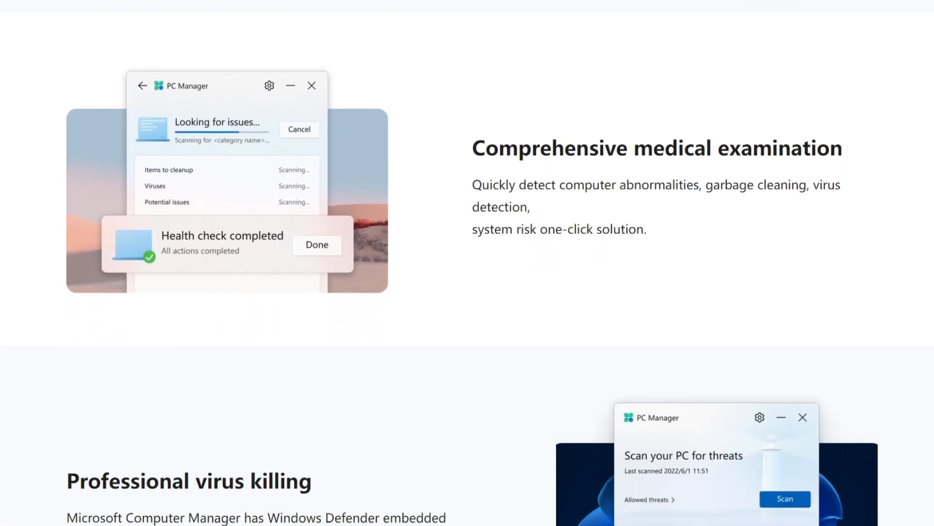
- Download the PC Manager installer from pcmanager.microsoft.com via 'Download for free'
{"action": "scroll", "scroll_direction": "up", "scroll_amount": 3}
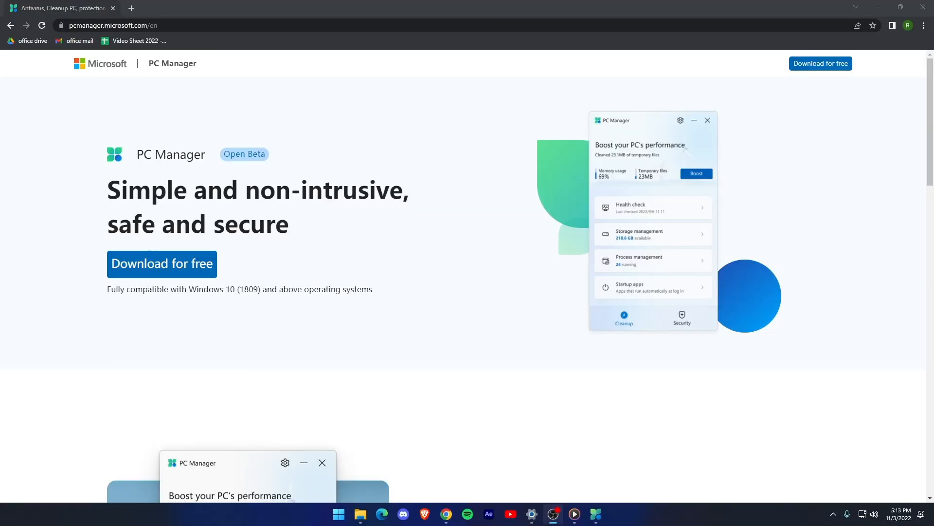
{"action": "left_click", "coordinate": [162, 264]}
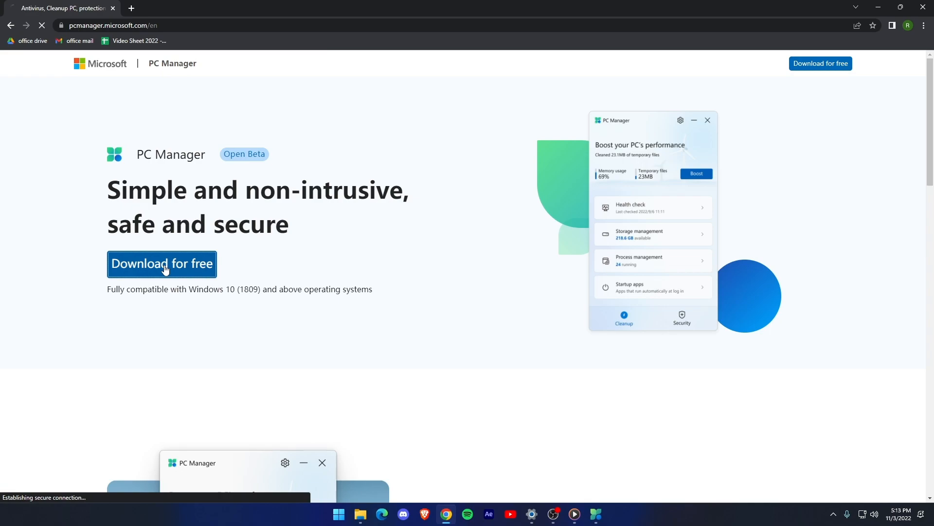
{"action": "left_click", "coordinate": [162, 264]}
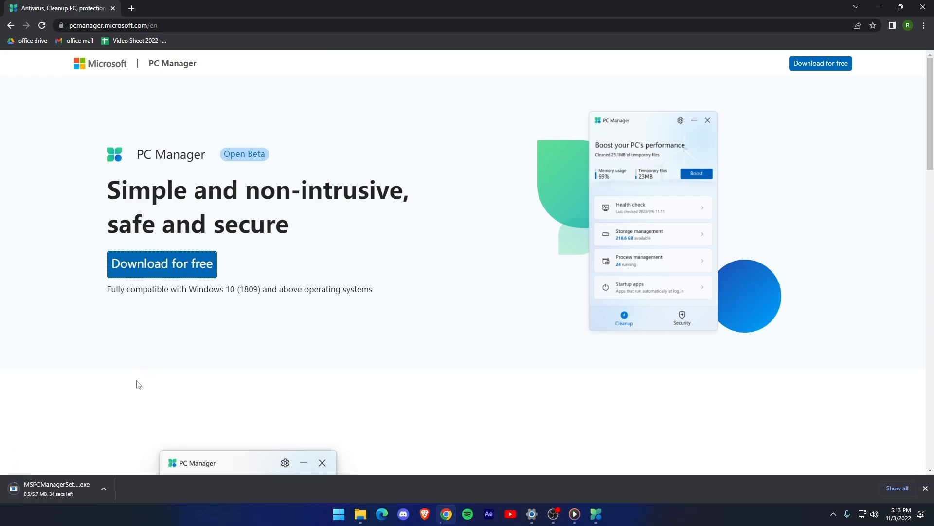
{"action": "left_click", "coordinate": [338, 514]}
{"action": "type", "text": "pc"}
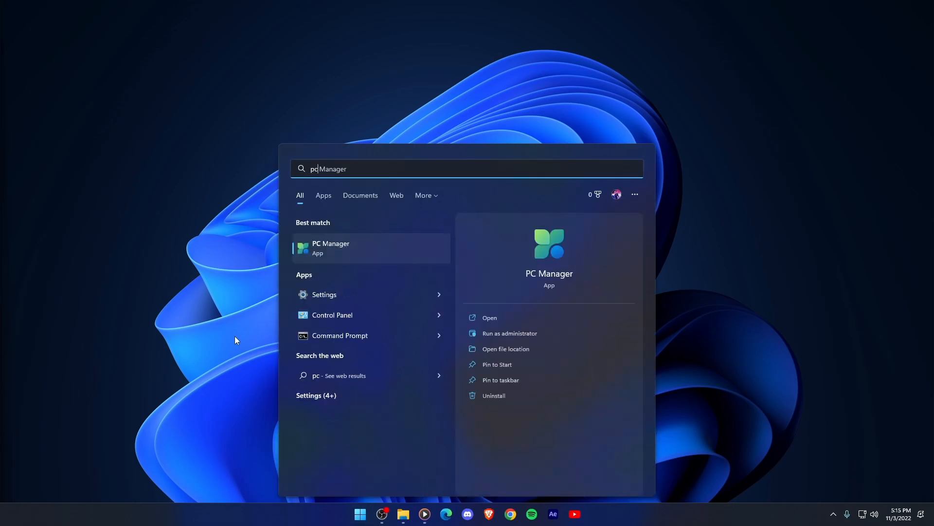
- Launch PC Manager from search, run Health check and proceed with the checked cleanup items
{"action": "left_click", "coordinate": [330, 247]}
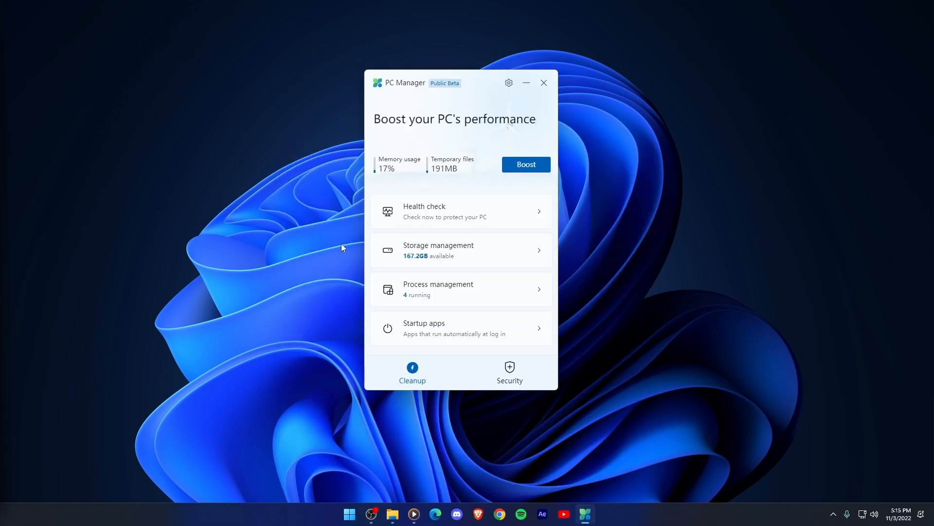
{"action": "mouse_move", "coordinate": [473, 217]}
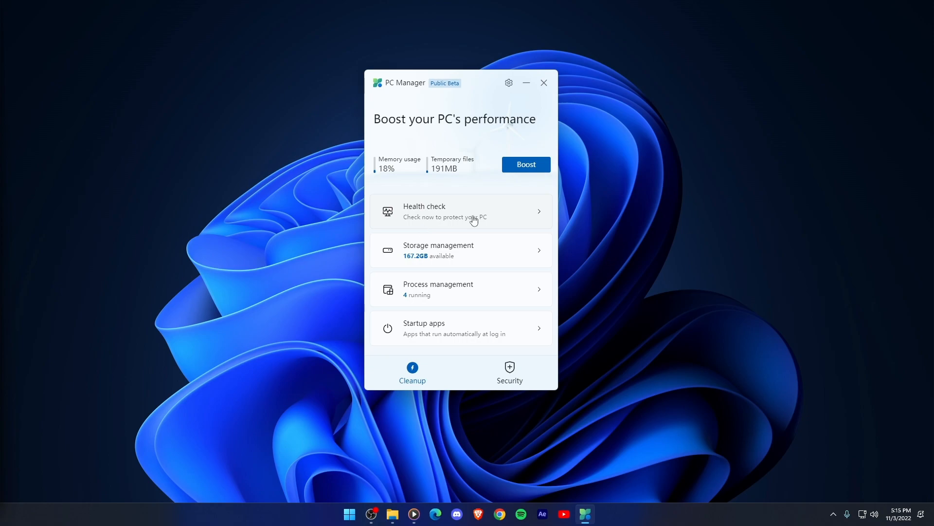
{"action": "left_click", "coordinate": [458, 211]}
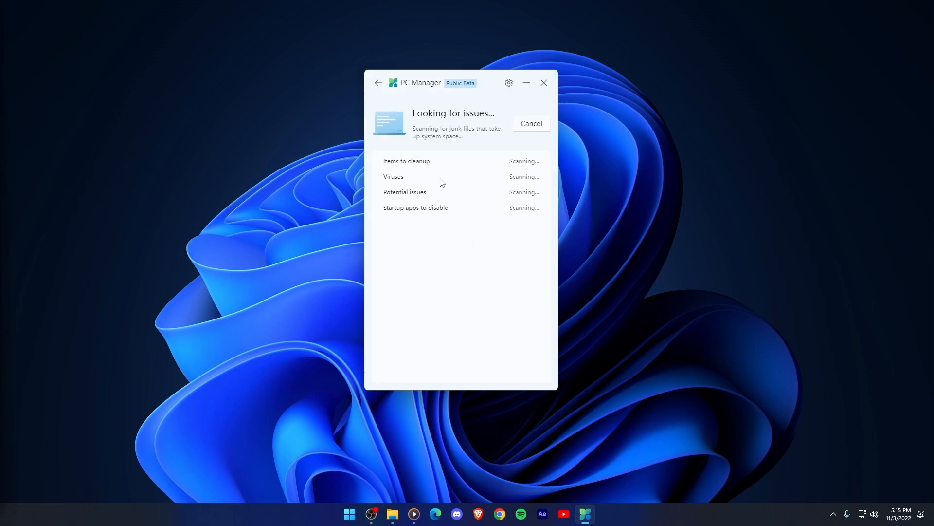
{"action": "mouse_move", "coordinate": [468, 200]}
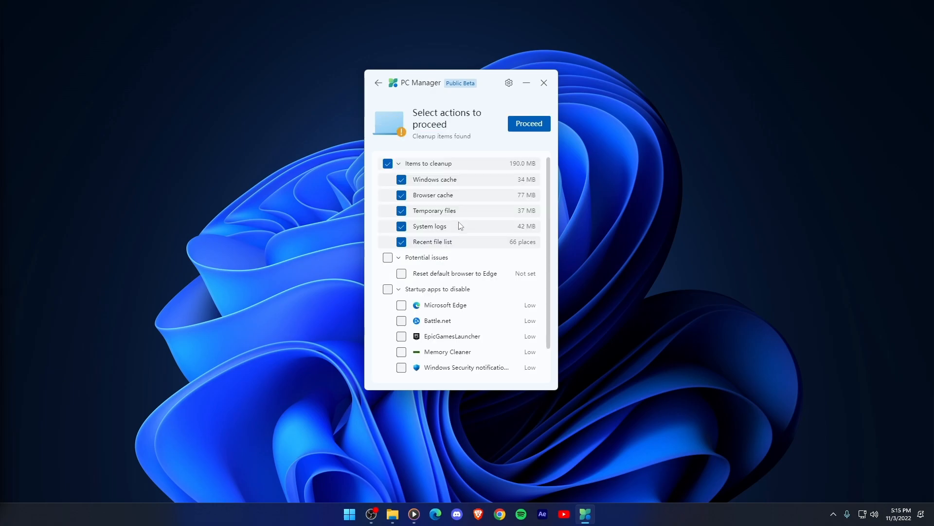
{"action": "left_click", "coordinate": [528, 123]}
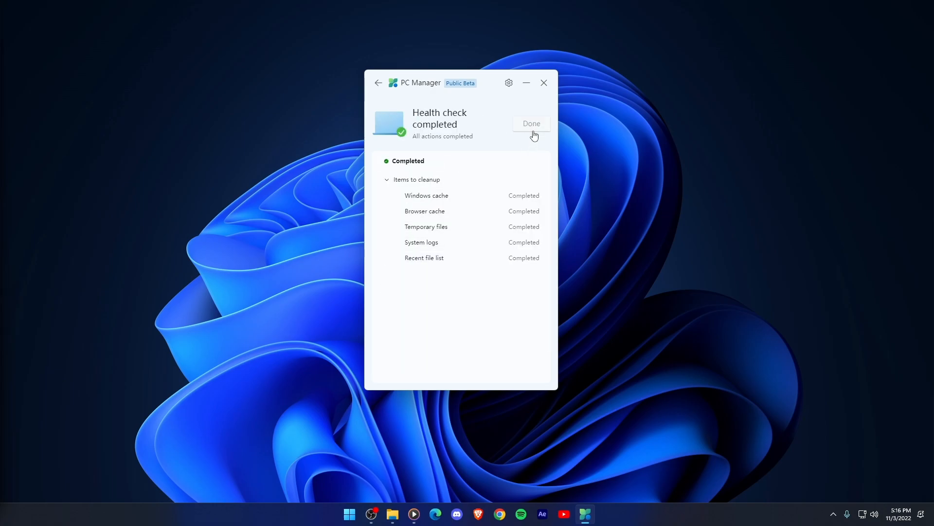
- Finish the storage cleanup freeing 37.2 MB and return to the home overview
{"action": "left_click", "coordinate": [529, 124]}
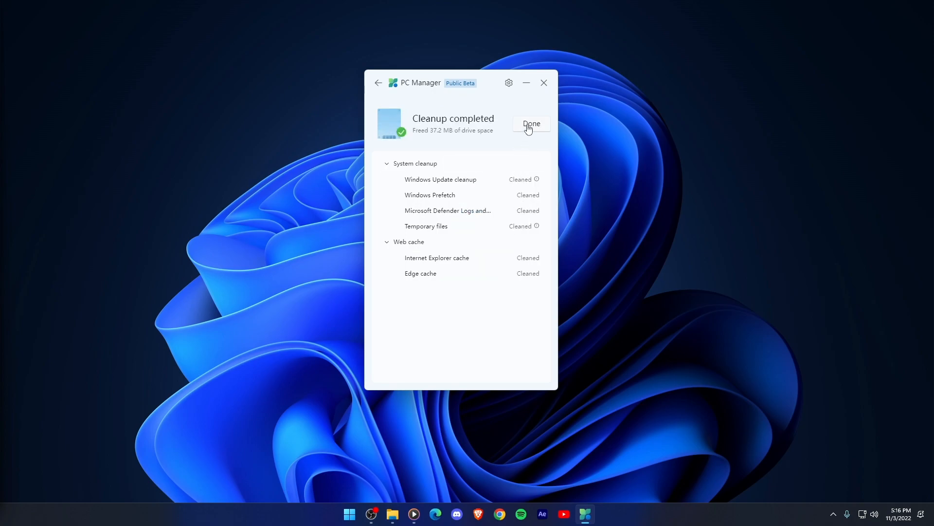
{"action": "left_click", "coordinate": [530, 124]}
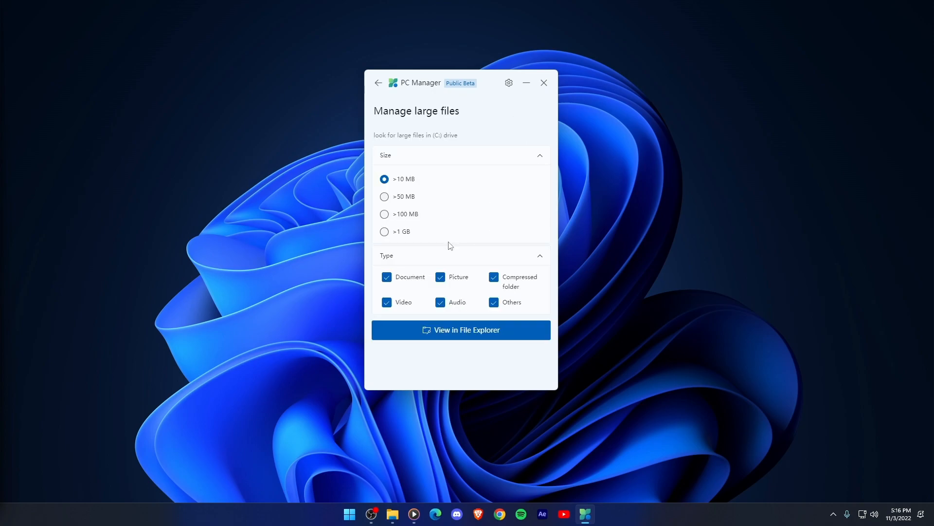
{"action": "left_click", "coordinate": [378, 81]}
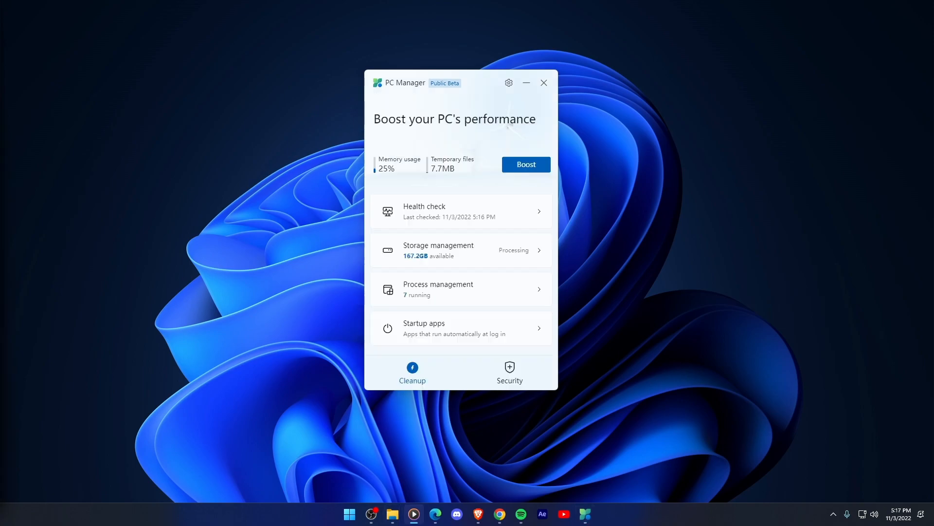
- In Process management, end the Brave Browser and Google Chrome processes
{"action": "left_click", "coordinate": [438, 290]}
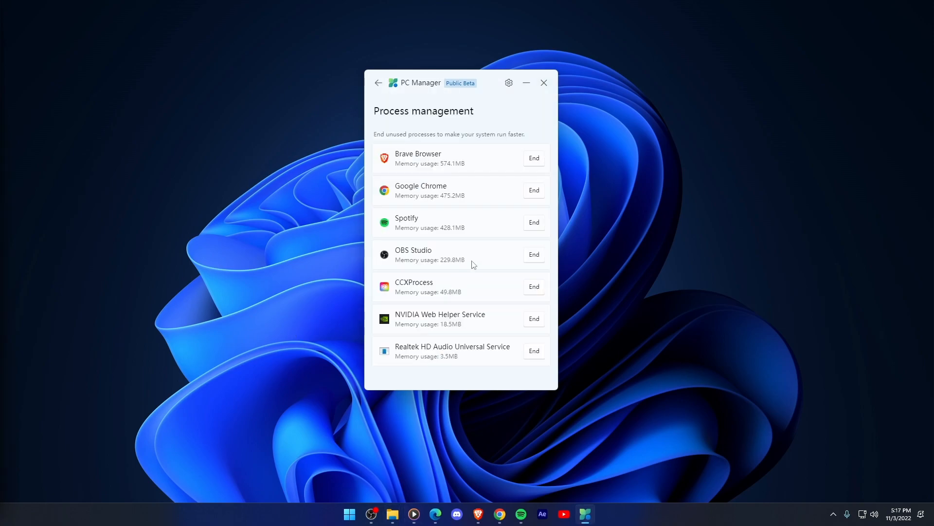
{"action": "left_click", "coordinate": [532, 157]}
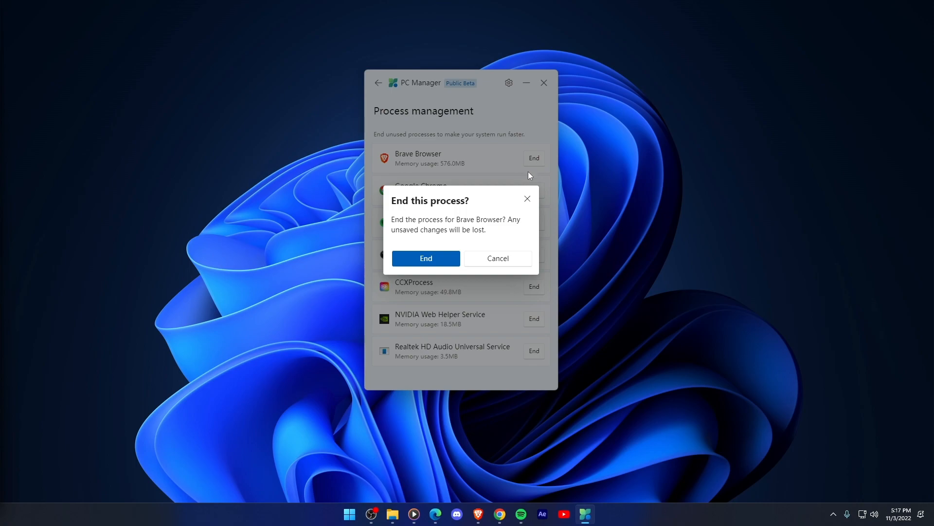
{"action": "left_click", "coordinate": [425, 258]}
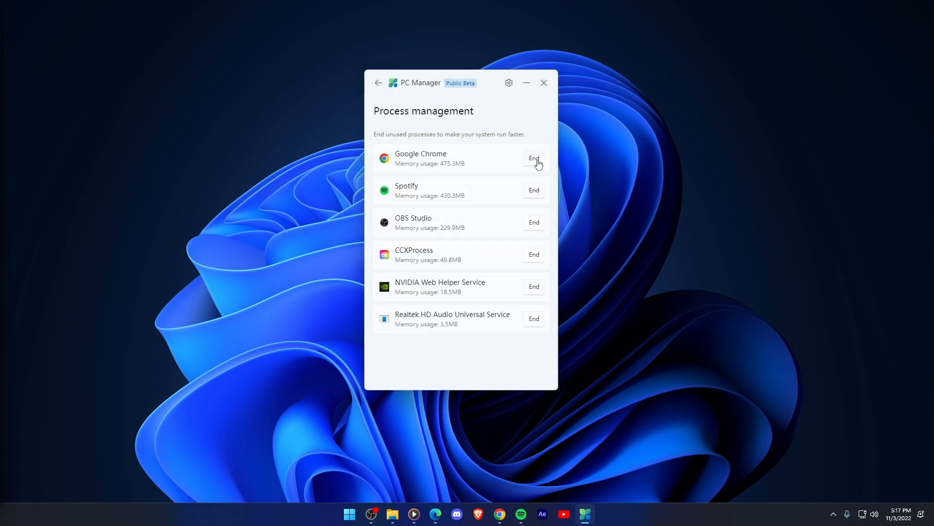
{"action": "left_click", "coordinate": [532, 158]}
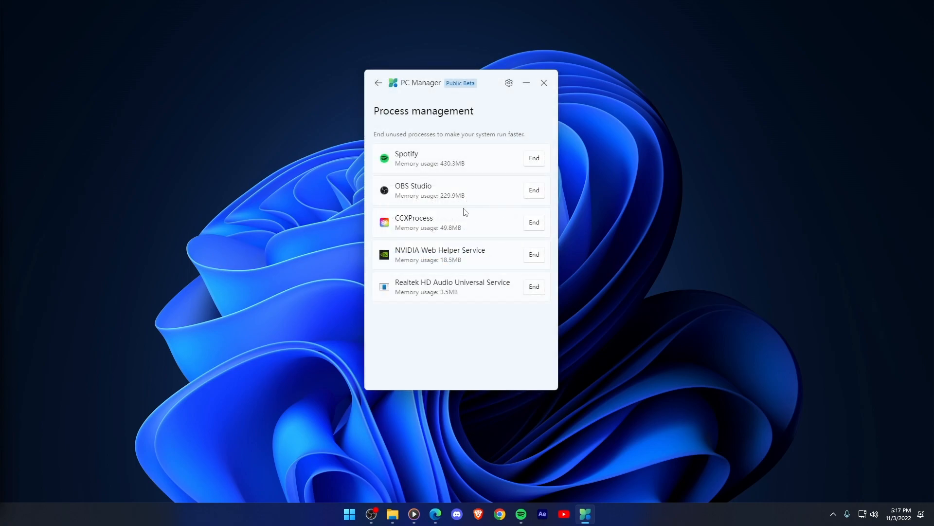
{"action": "left_click", "coordinate": [533, 158]}
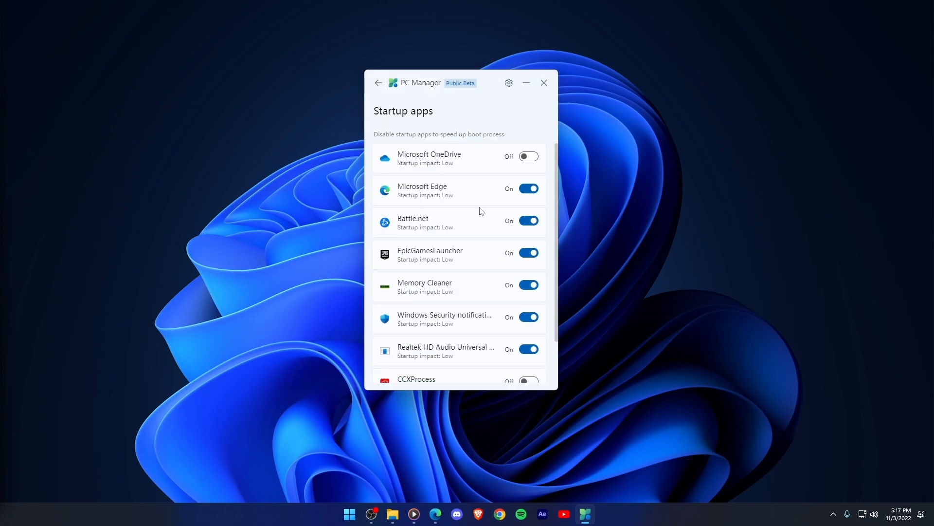
- Disable Microsoft Edge, Battle.net and EpicGamesLauncher at startup and go back home
{"action": "left_click", "coordinate": [527, 188]}
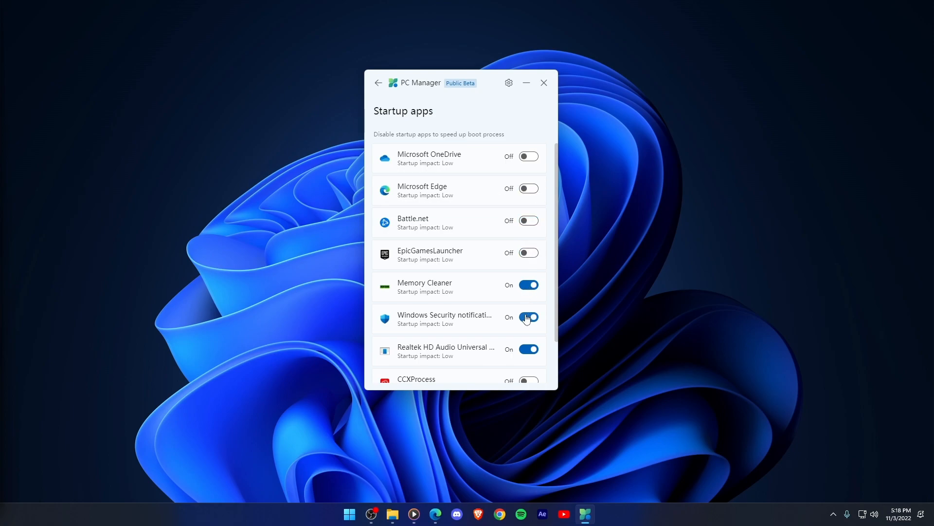
{"action": "left_click", "coordinate": [377, 83]}
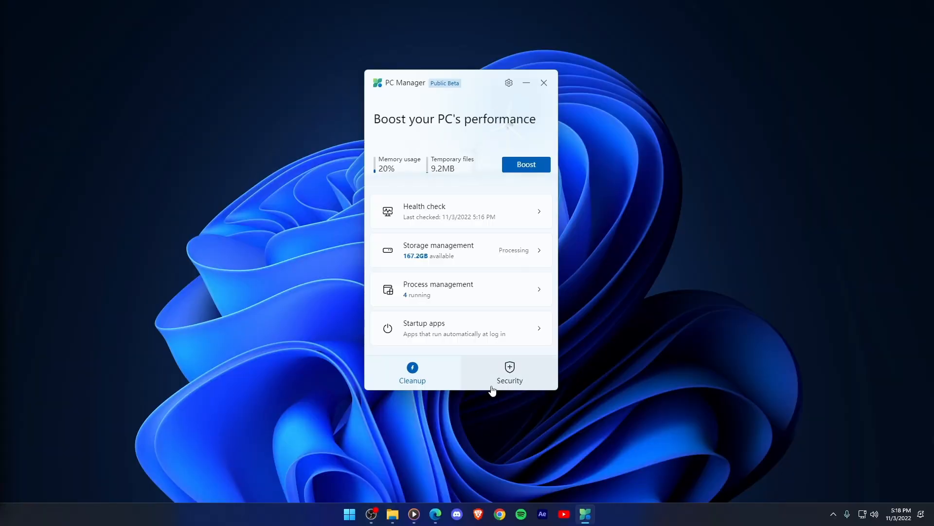
- On the Security page, check Windows Update and review the two available updates without installing
{"action": "left_click", "coordinate": [509, 373]}
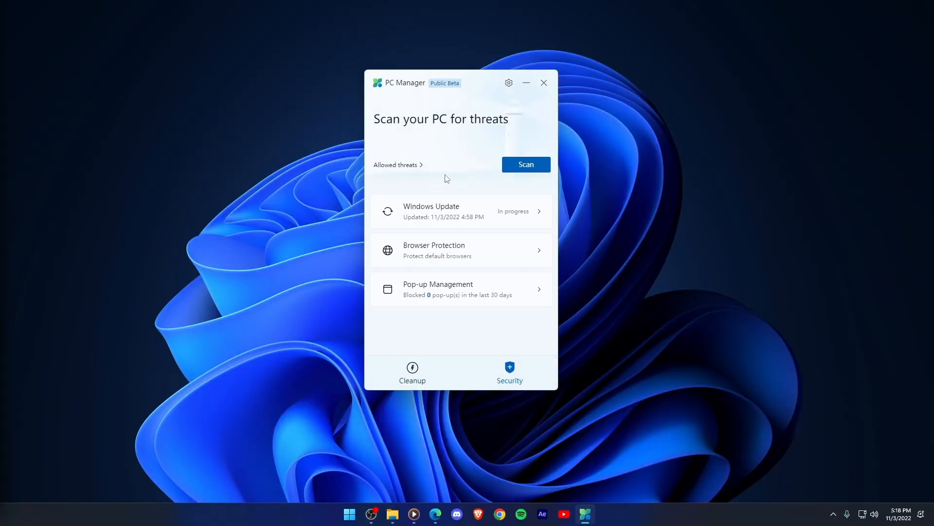
{"action": "left_click", "coordinate": [525, 164]}
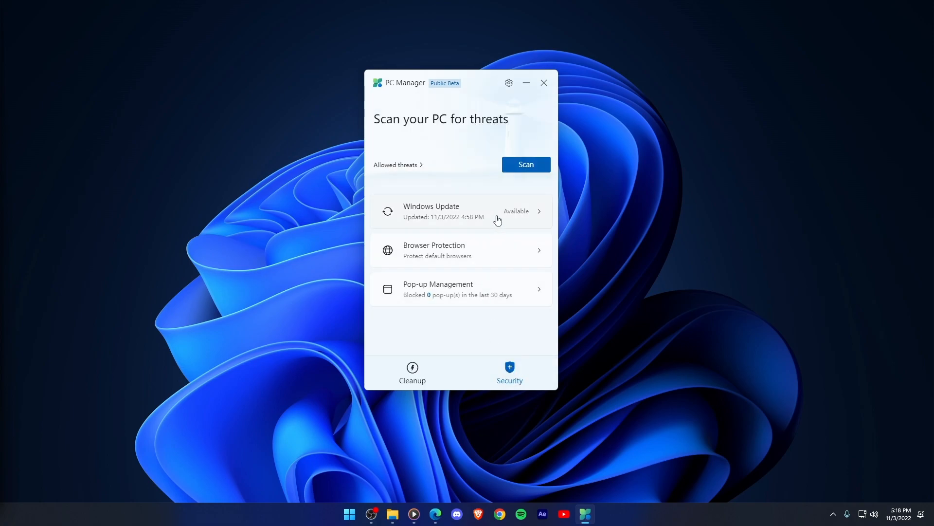
{"action": "left_click", "coordinate": [458, 211]}
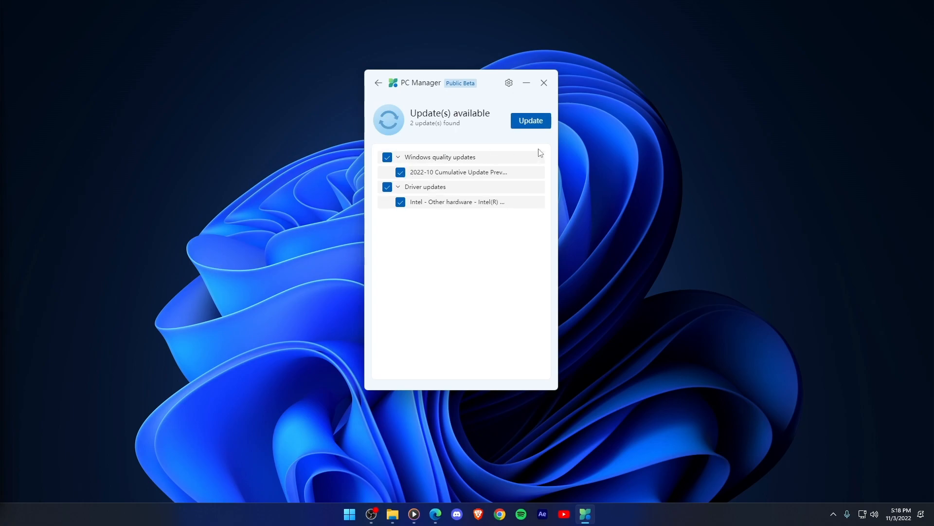
{"action": "left_click", "coordinate": [377, 81]}
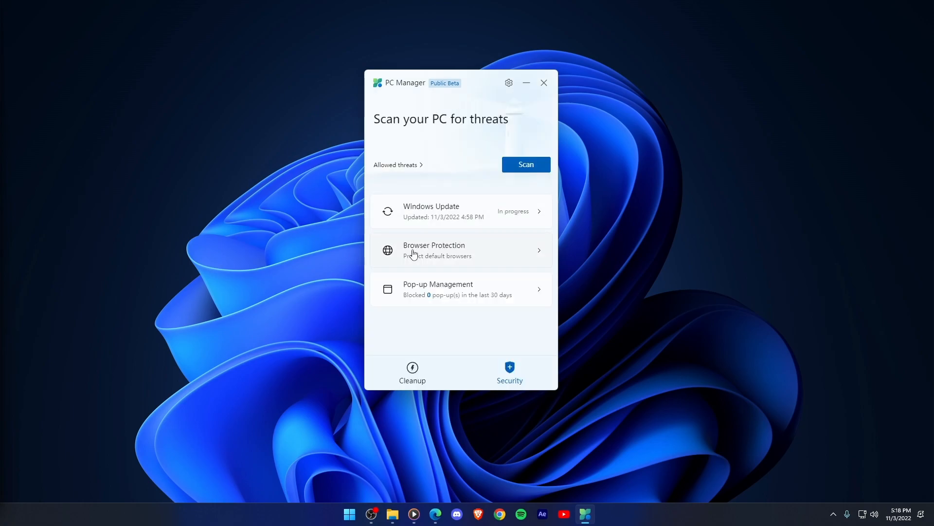
- Show the 'Select the browser to protect' choice between Microsoft Edge and Google Chrome
{"action": "left_click", "coordinate": [460, 250]}
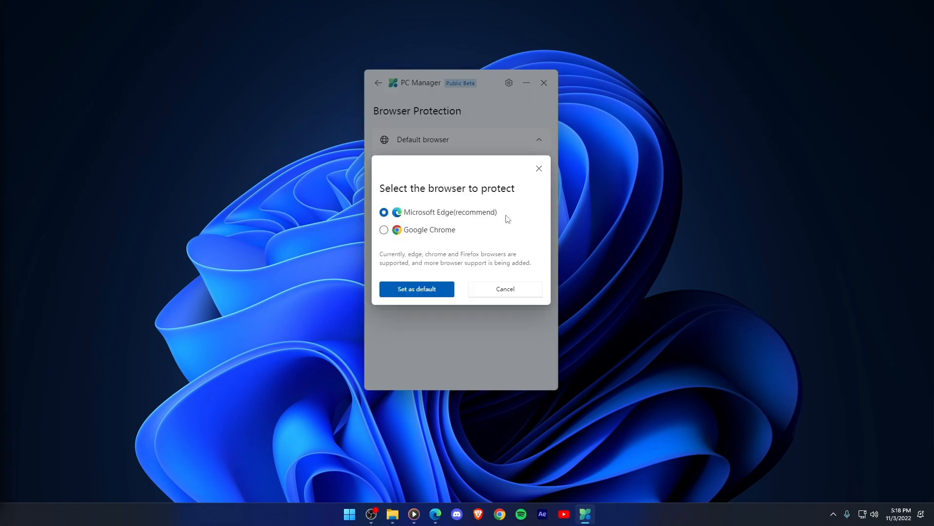
{"action": "mouse_move", "coordinate": [428, 285]}
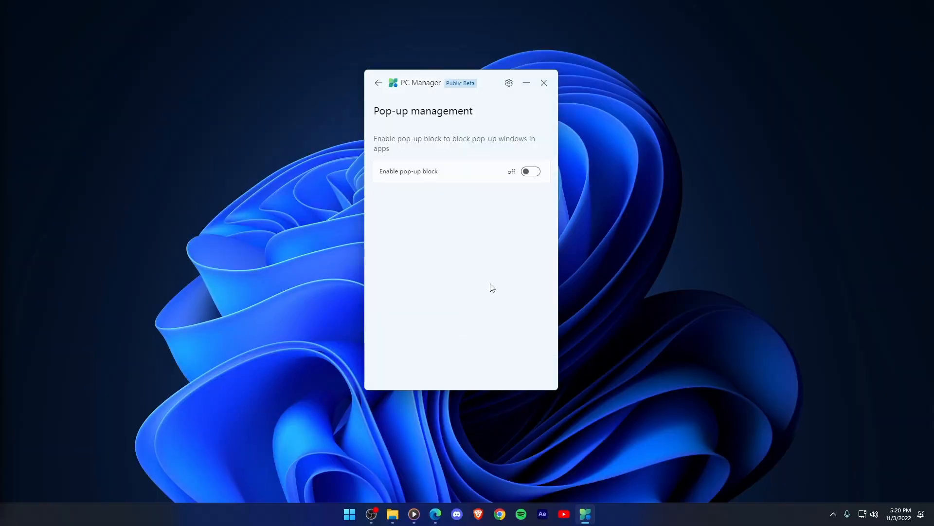
- Switch on 'Enable pop-up block' and block the pop-ups detected from winrar
{"action": "left_click", "coordinate": [530, 171]}
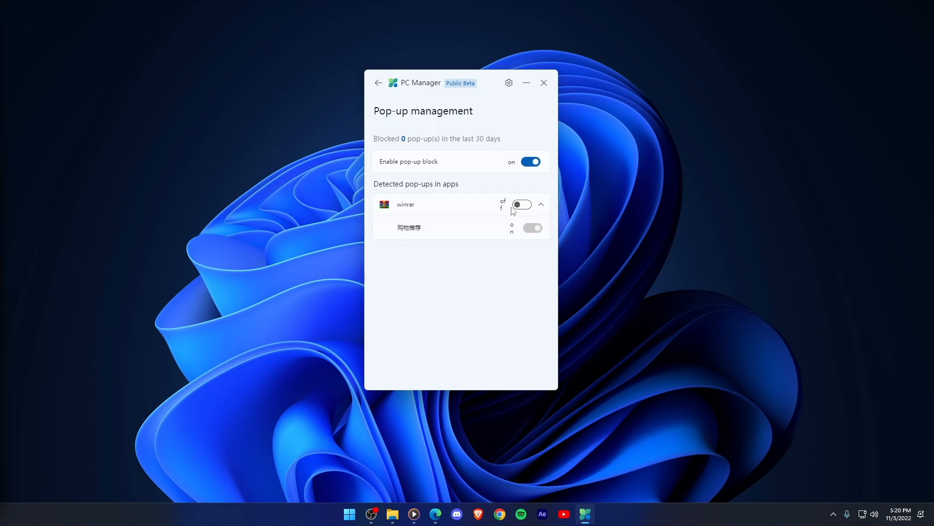
{"action": "left_click", "coordinate": [521, 204]}
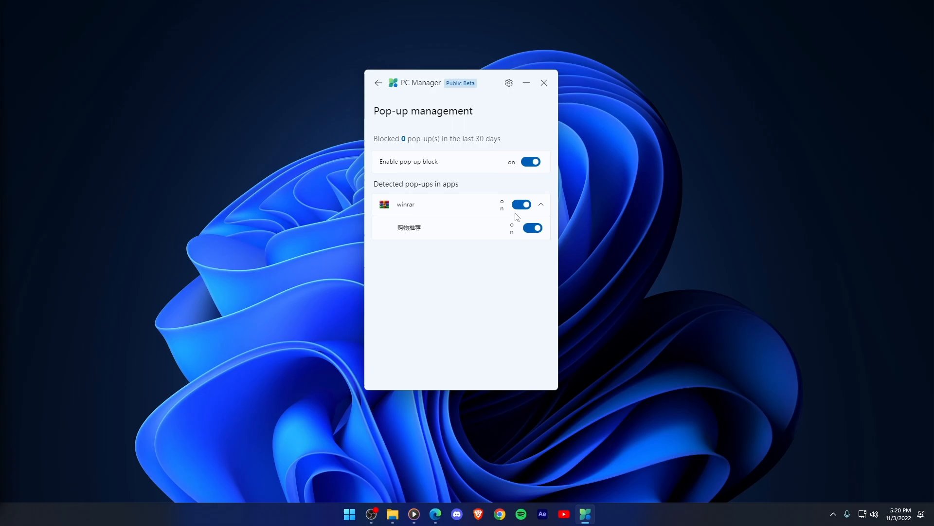